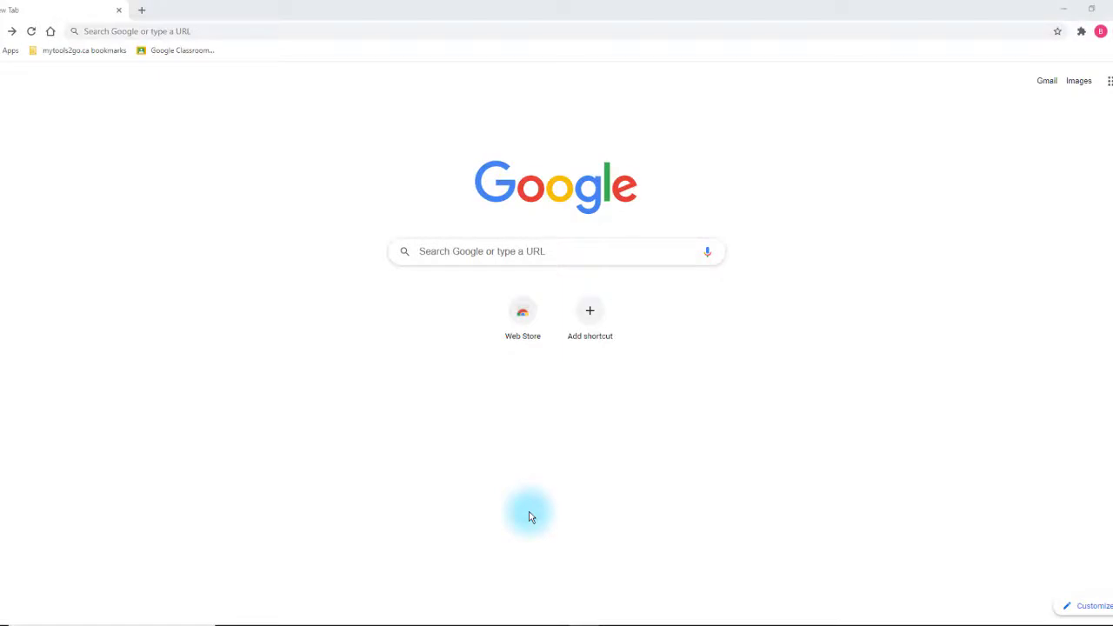
pyautogui.moveTo(351, 371)
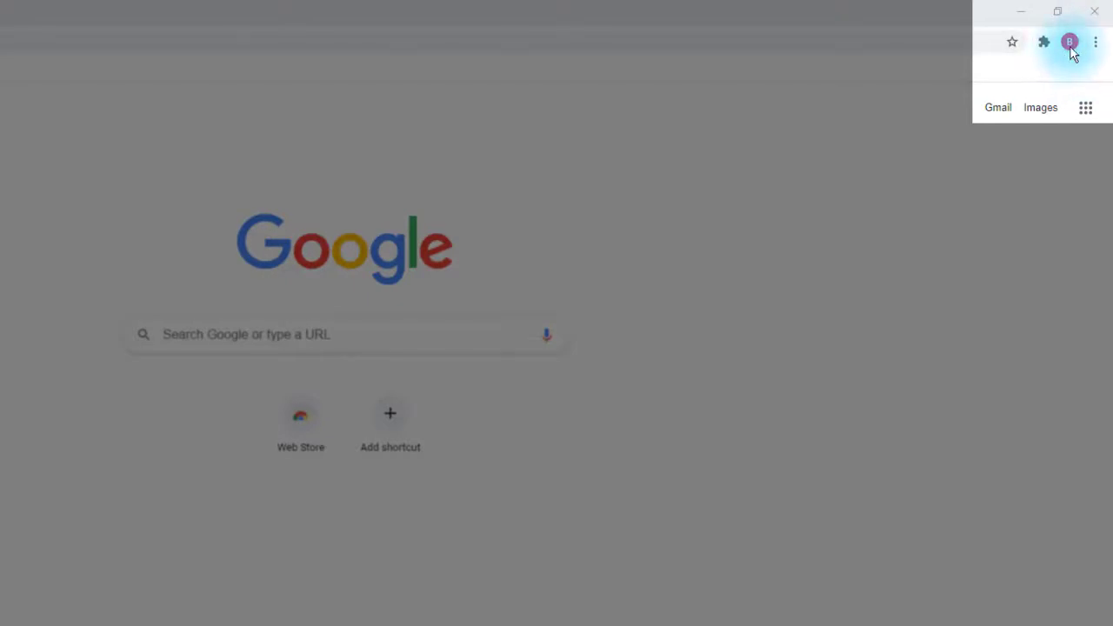
pyautogui.moveTo(1070, 42)
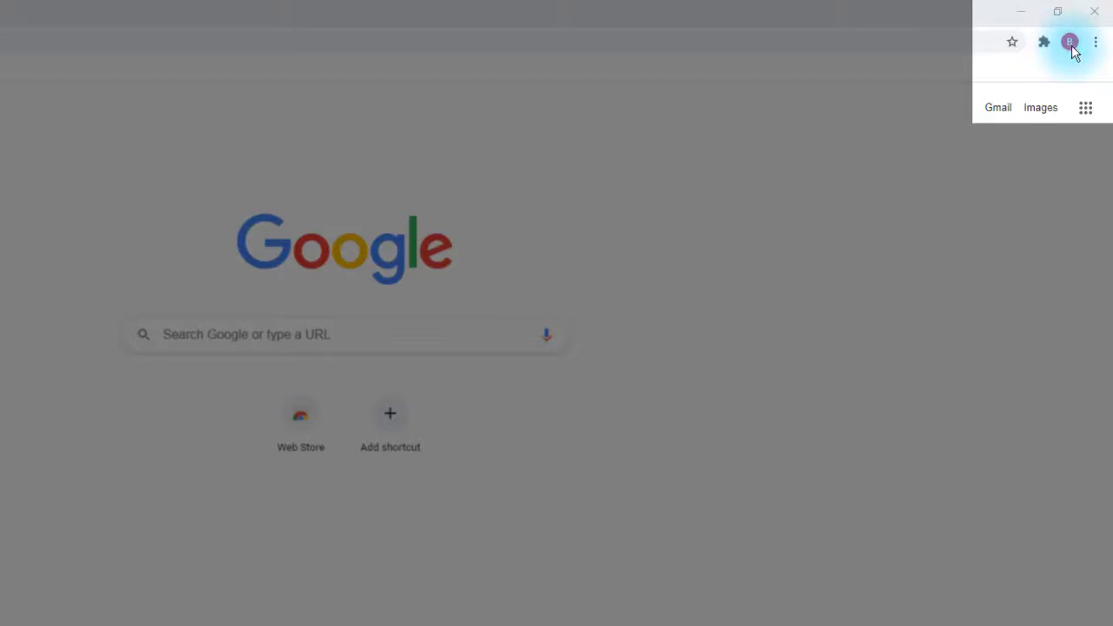
# - Try the profile menu's account option, then open Chrome Settings and scroll through it
pyautogui.click(1070, 41)
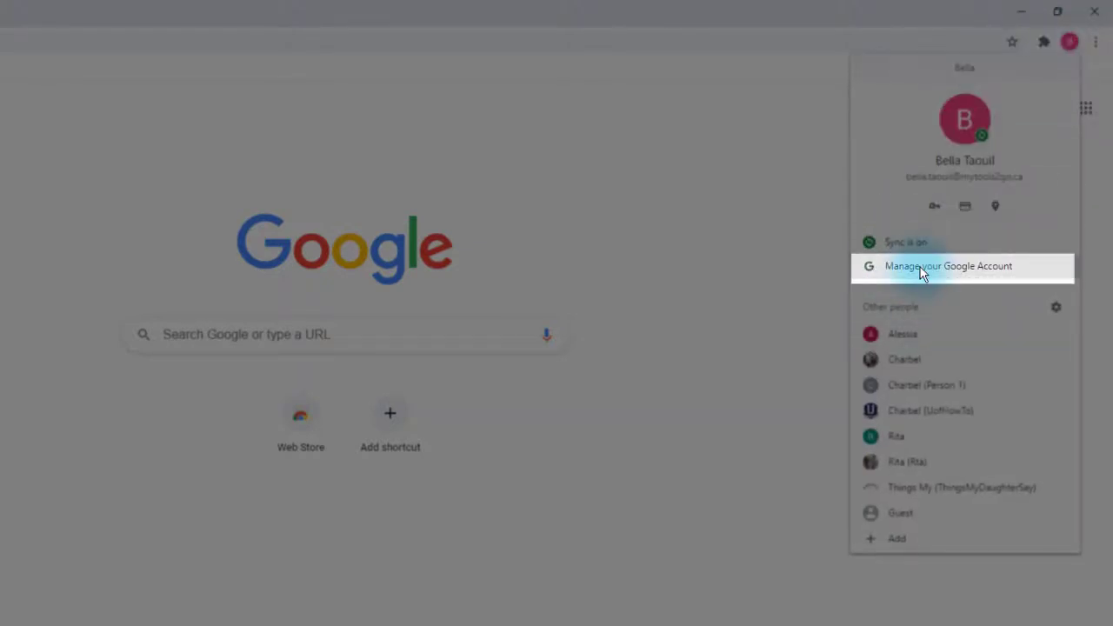
pyautogui.click(948, 266)
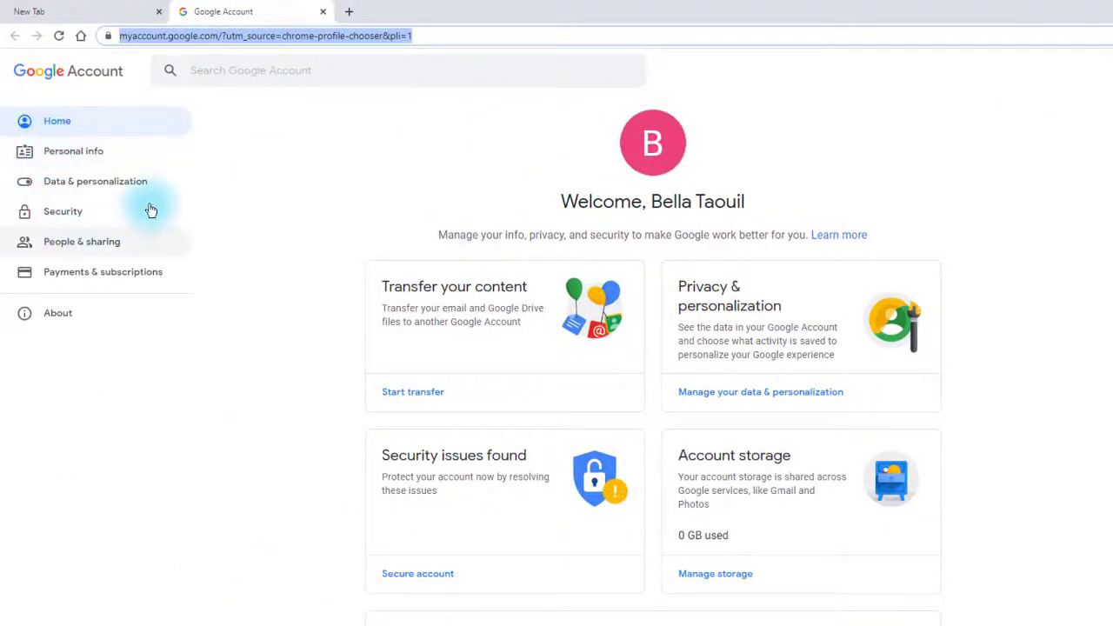
pyautogui.moveTo(292, 277)
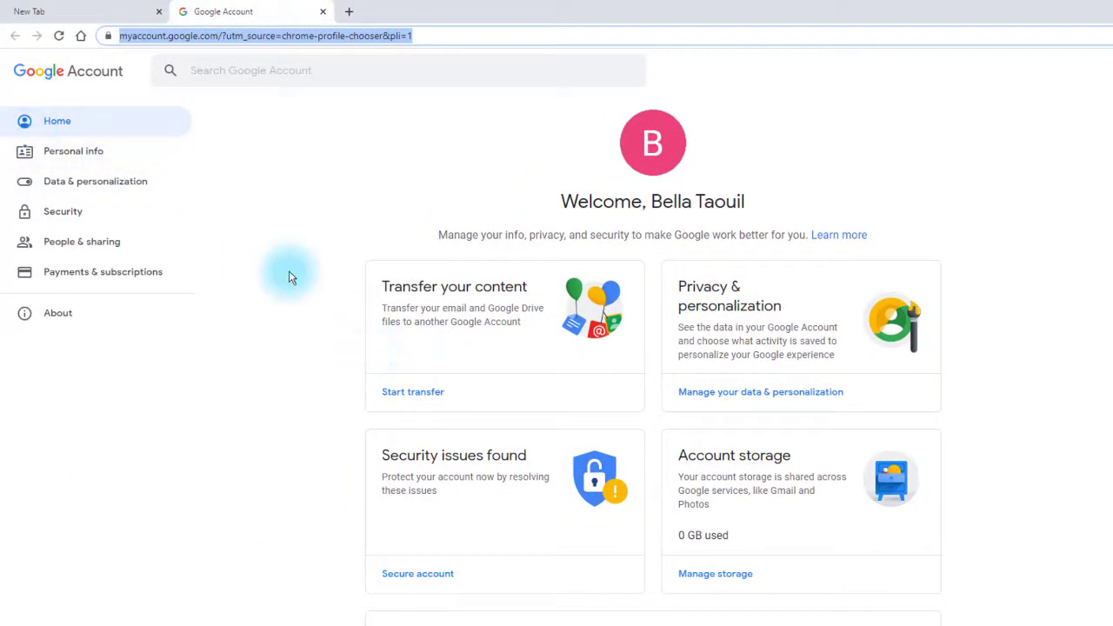
pyautogui.moveTo(265, 198)
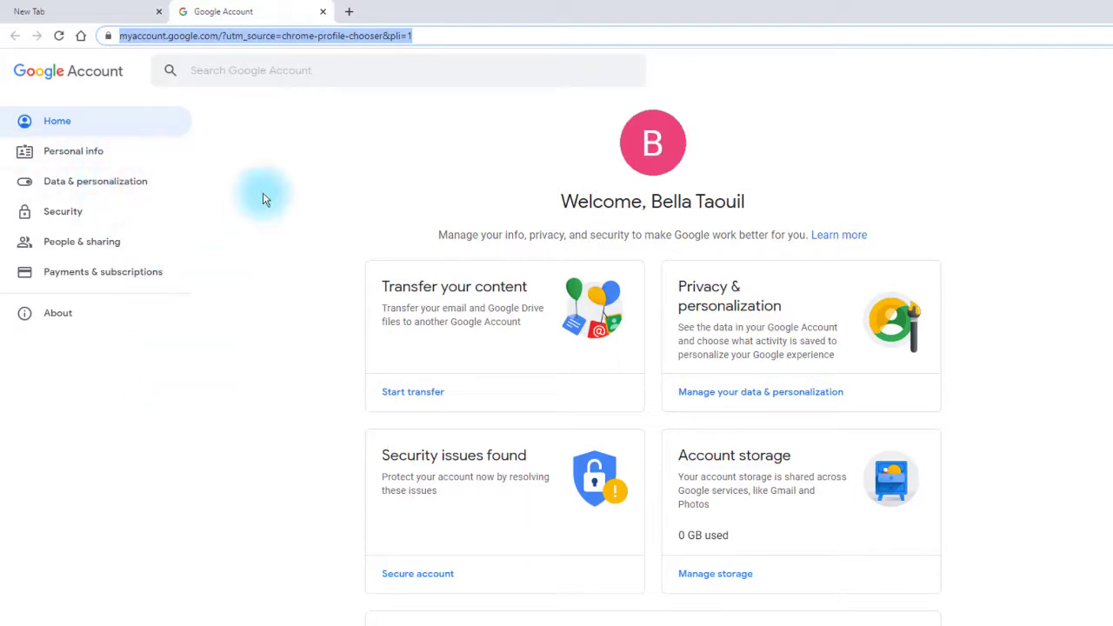
pyautogui.moveTo(311, 11)
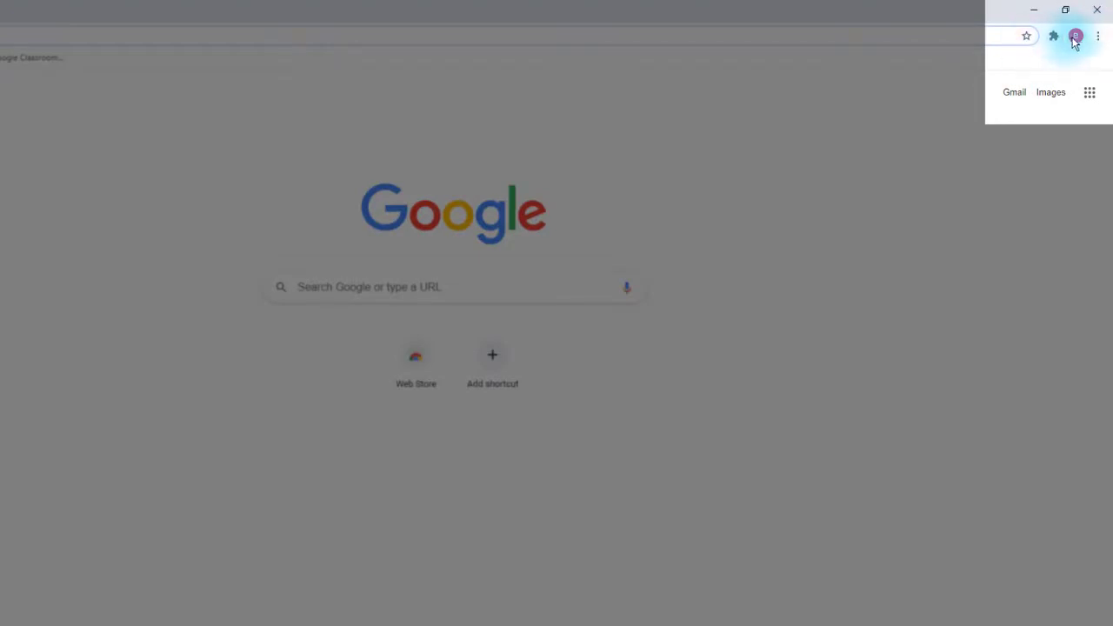
pyautogui.click(1098, 36)
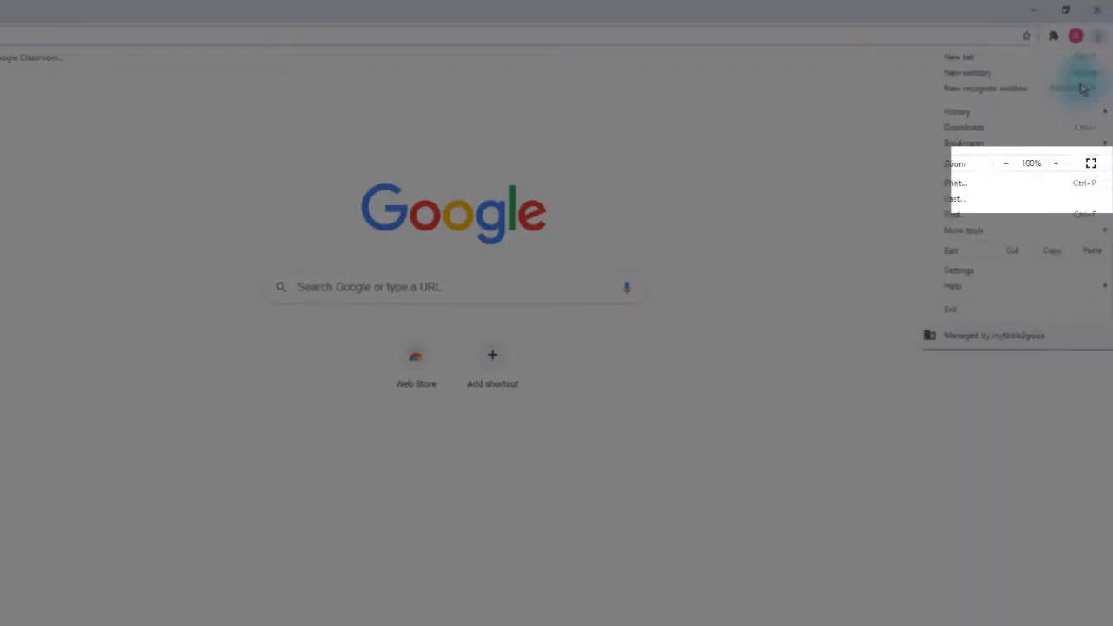
pyautogui.click(958, 270)
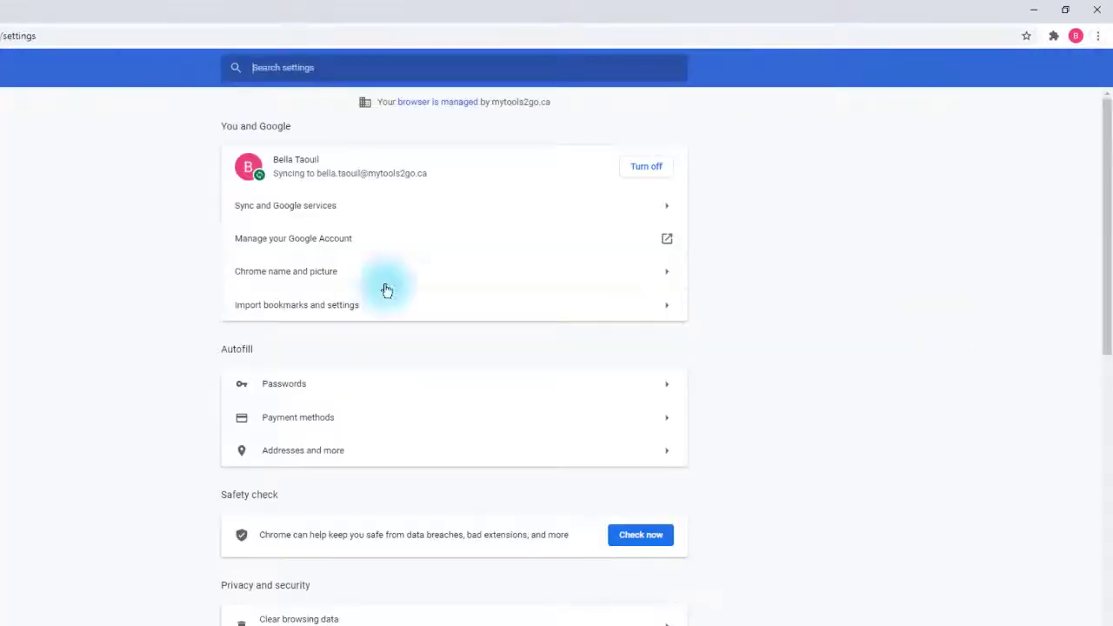
pyautogui.scroll(-3)
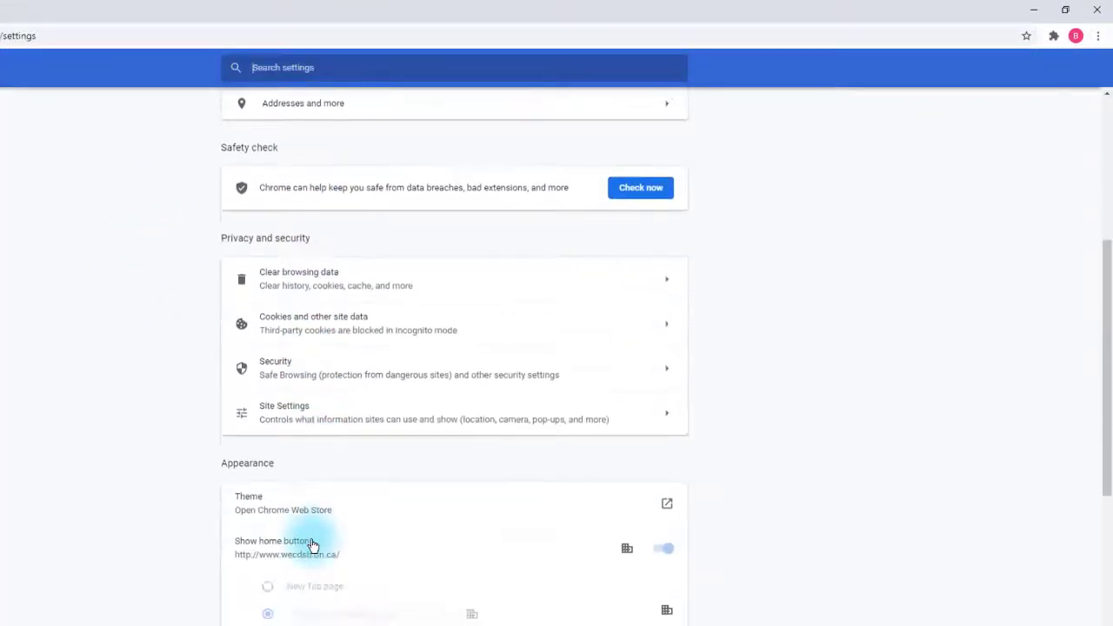
pyautogui.scroll(3)
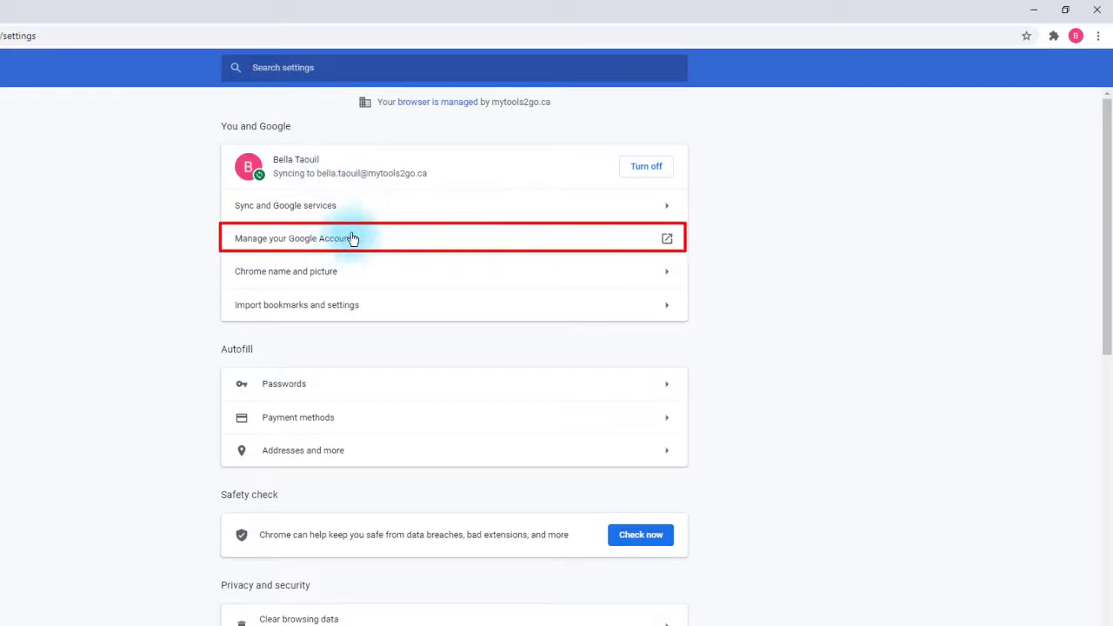
# - Open Manage your Google Account from Settings, then go to Personal info
pyautogui.click(352, 238)
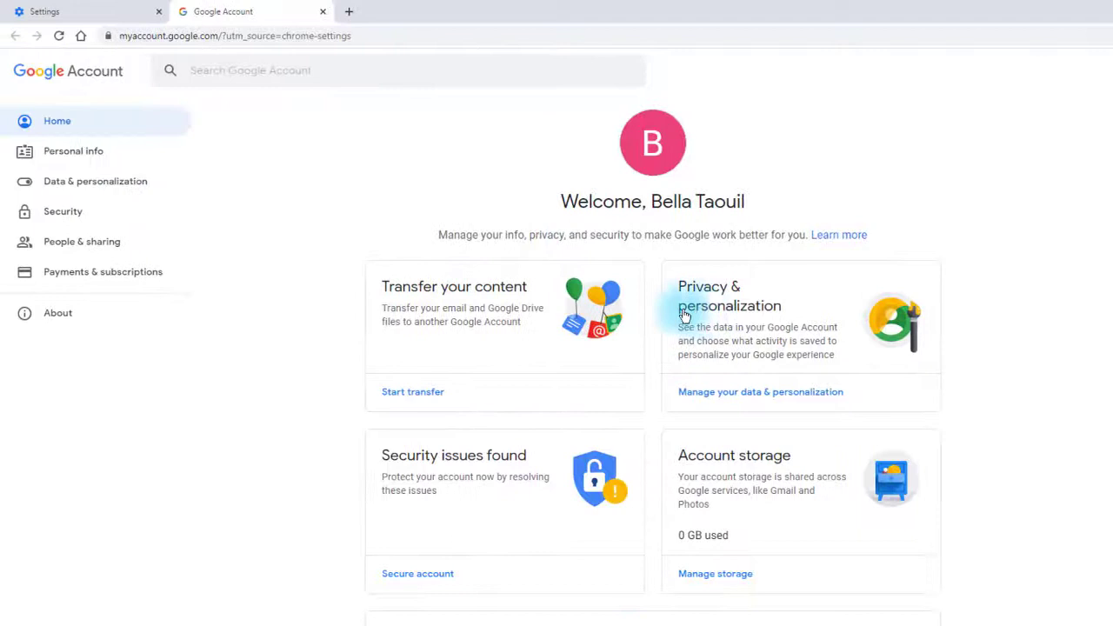
pyautogui.moveTo(598, 287)
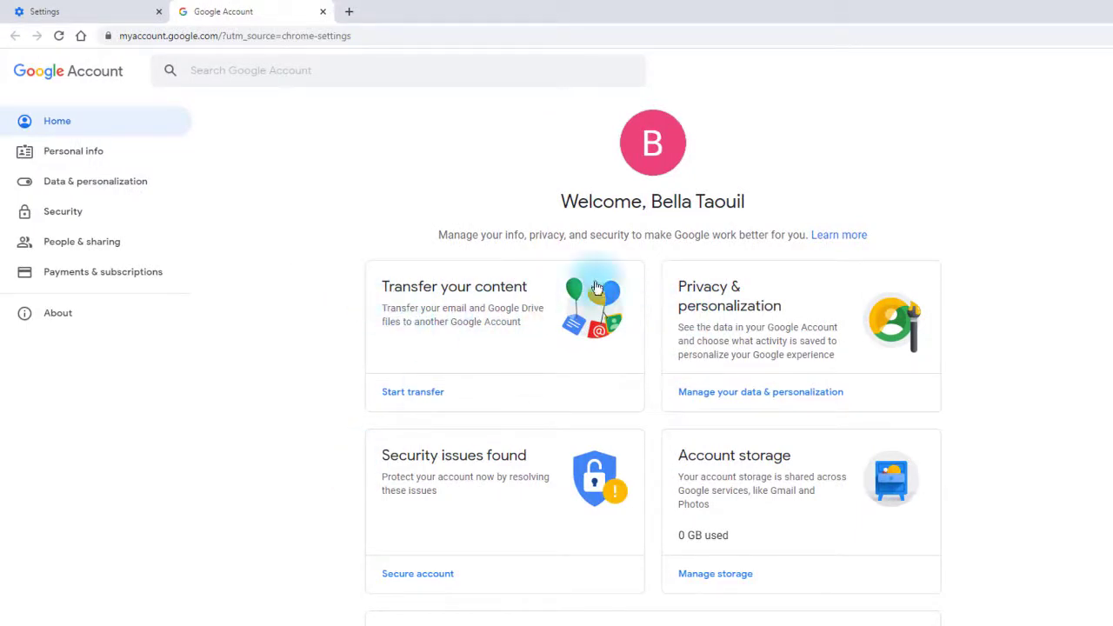
pyautogui.moveTo(269, 252)
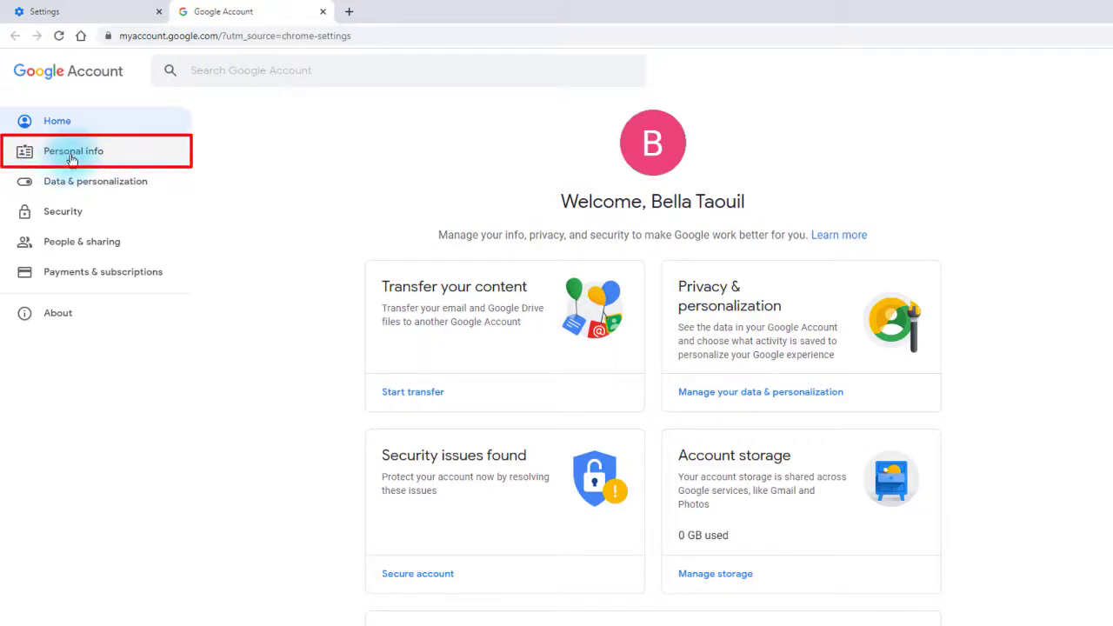
pyautogui.moveTo(82, 165)
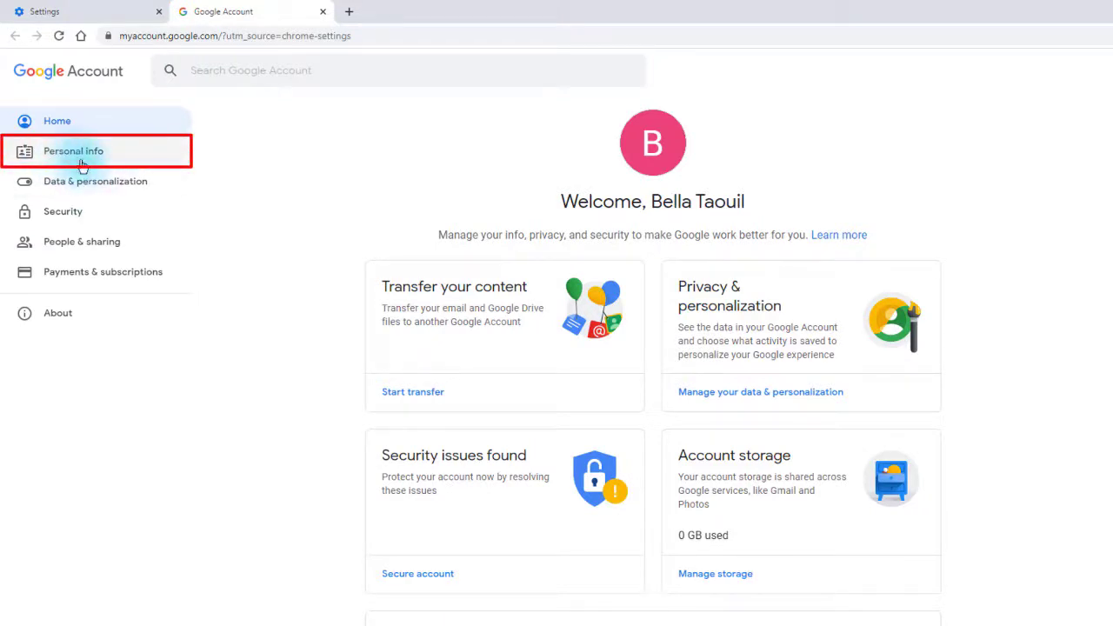
pyautogui.click(73, 151)
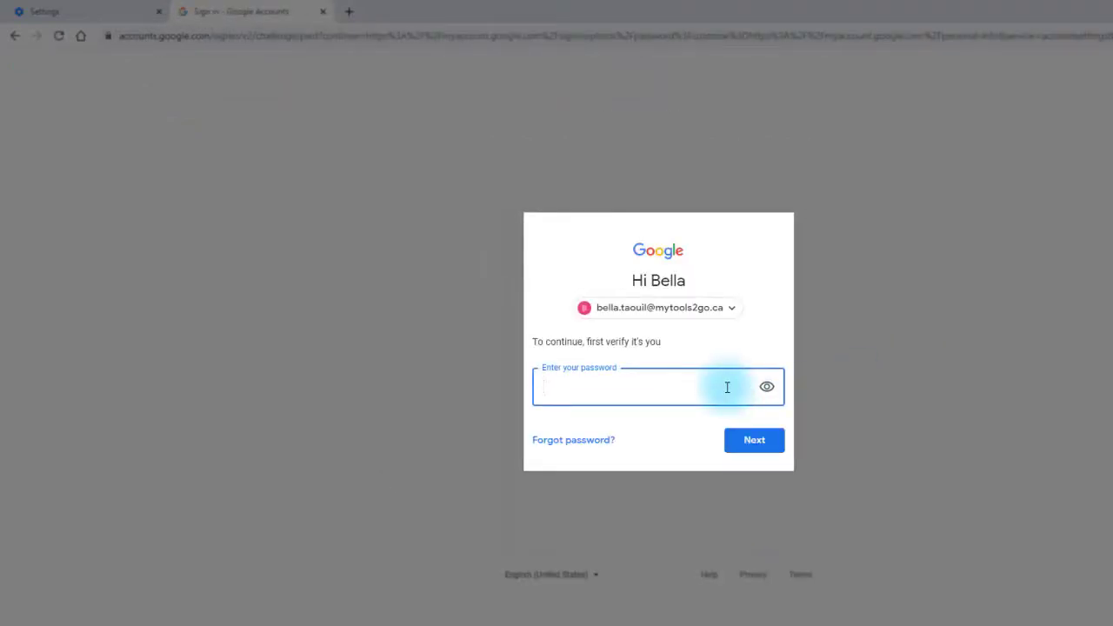
# - Enter the current account password and submit it to verify identity
pyautogui.write('•')
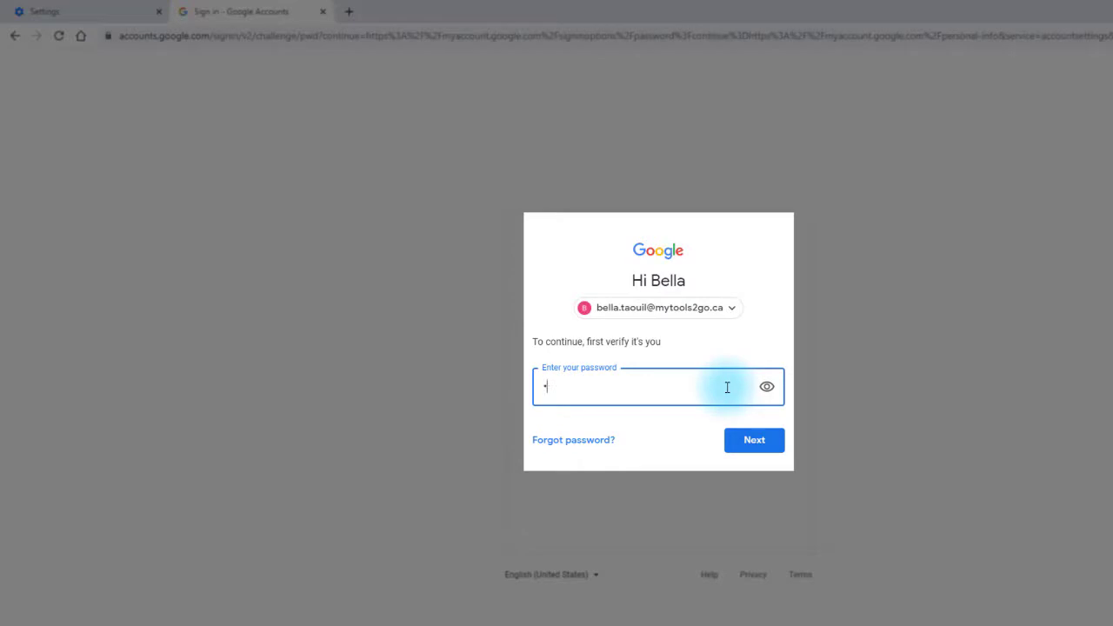
pyautogui.write('password')
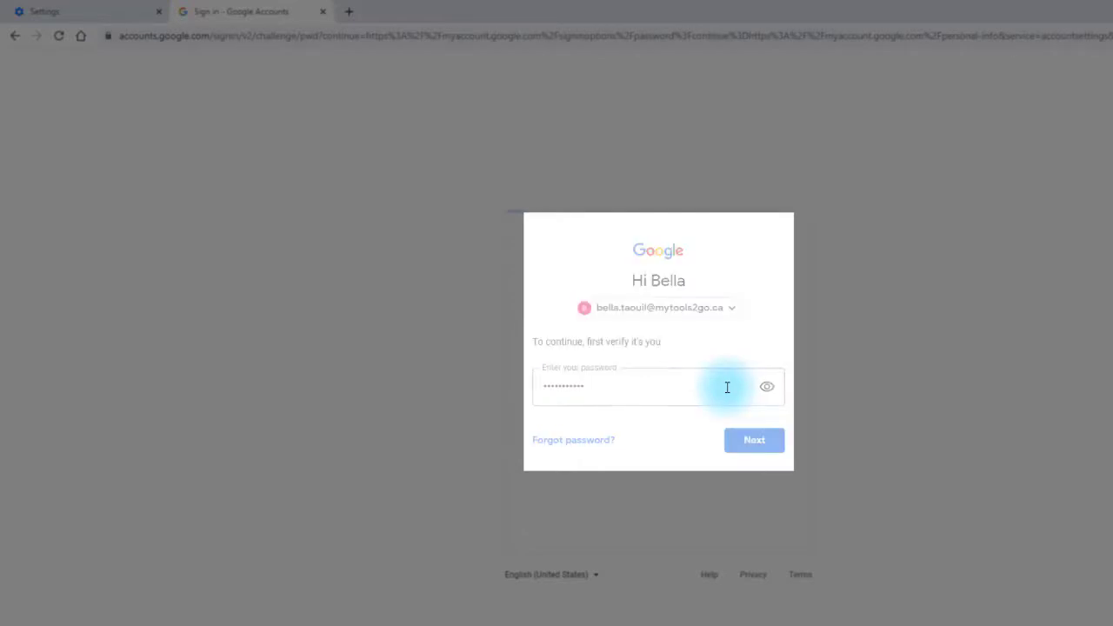
pyautogui.click(754, 440)
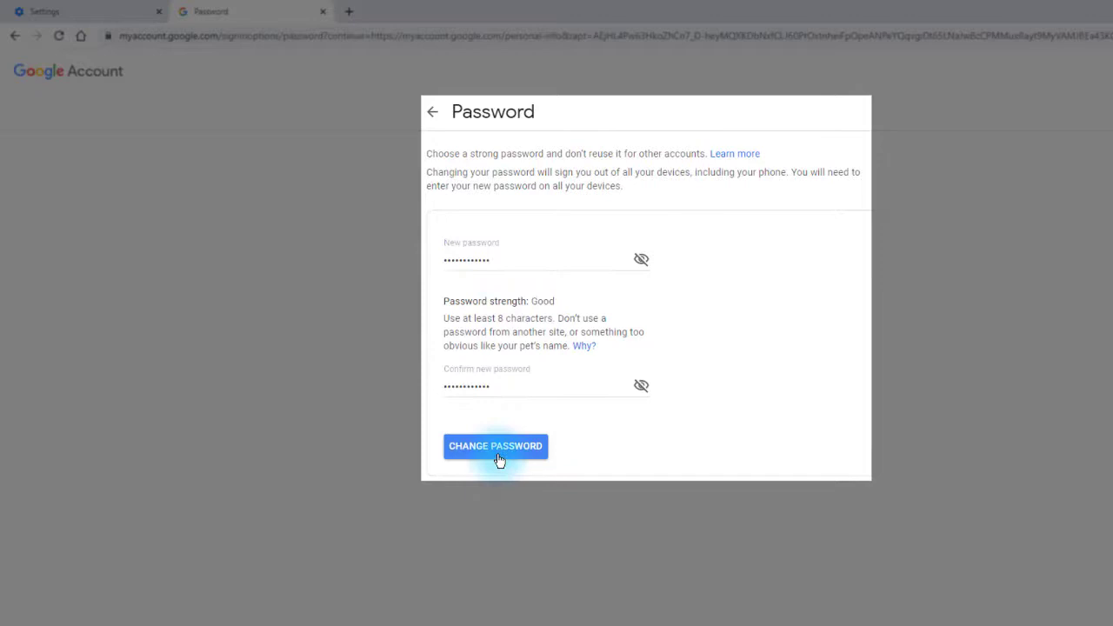
# - Save the new password with CHANGE PASSWORD and return to Personal info
pyautogui.click(495, 446)
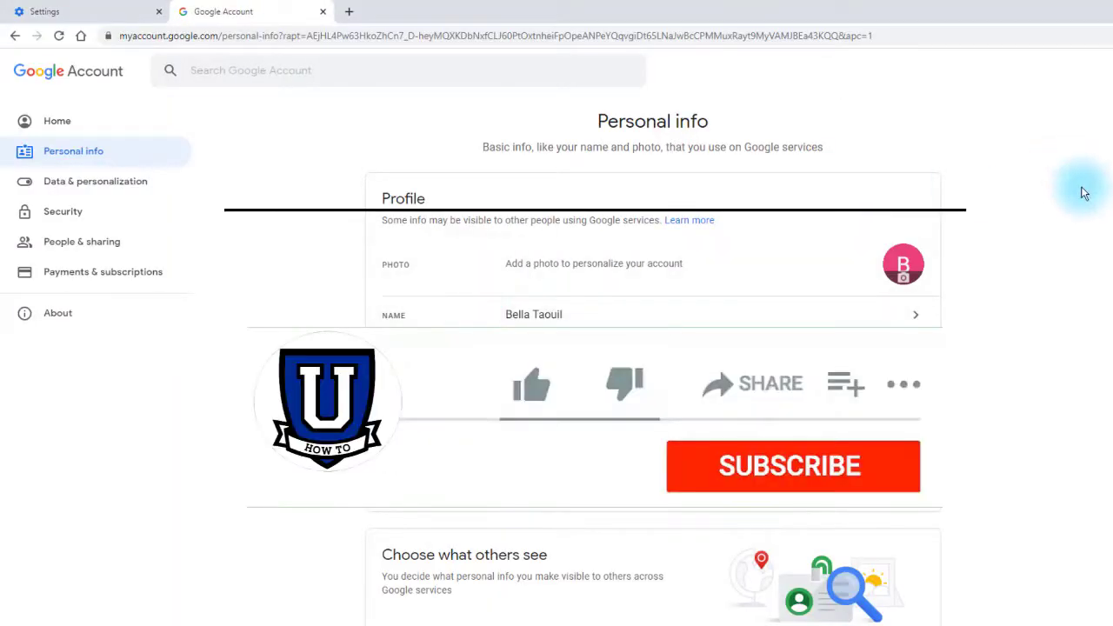
pyautogui.click(790, 466)
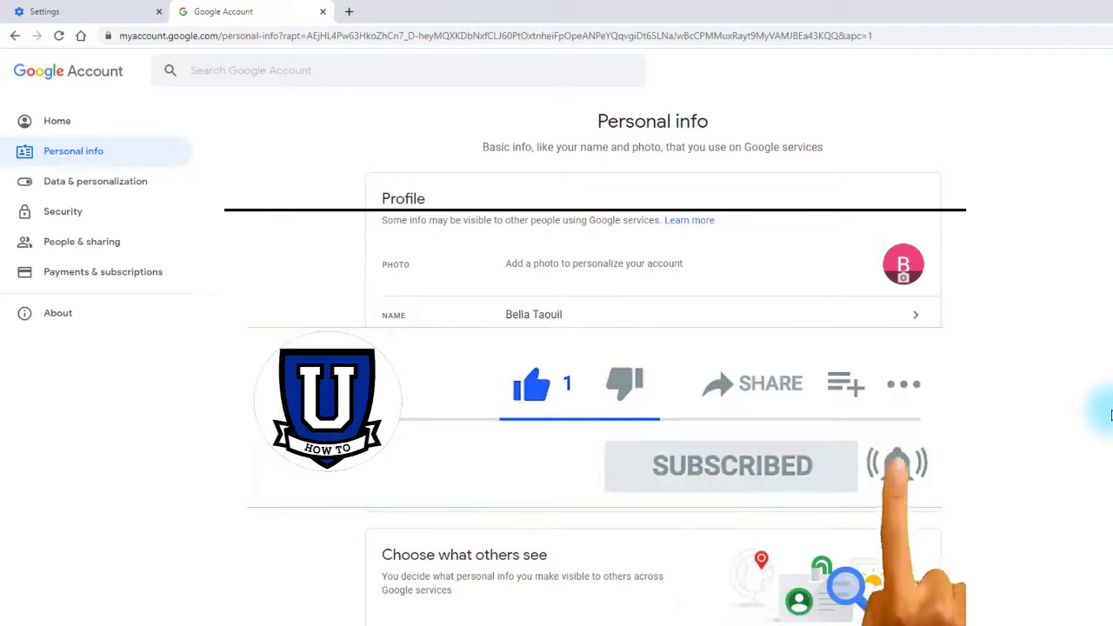